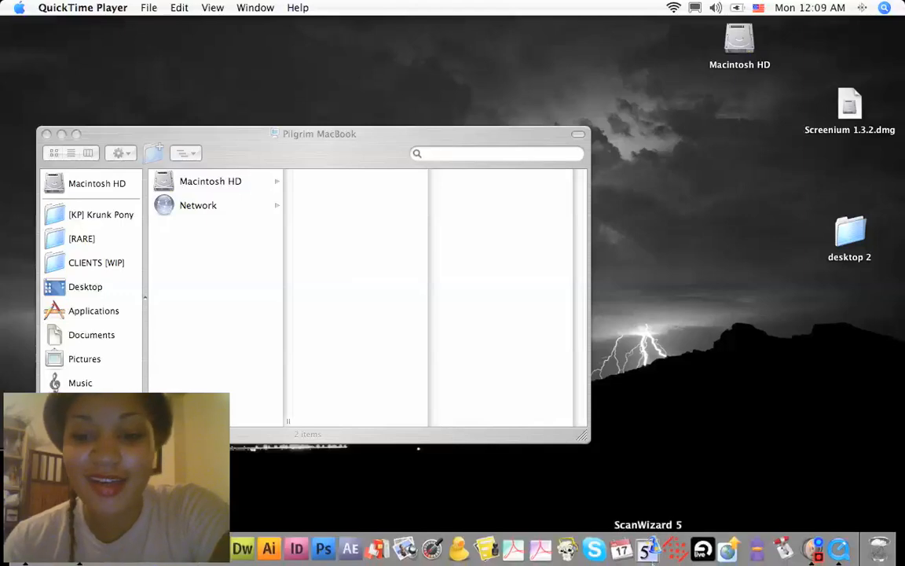
{"action": "mouse_move", "coordinate": [702, 548]}
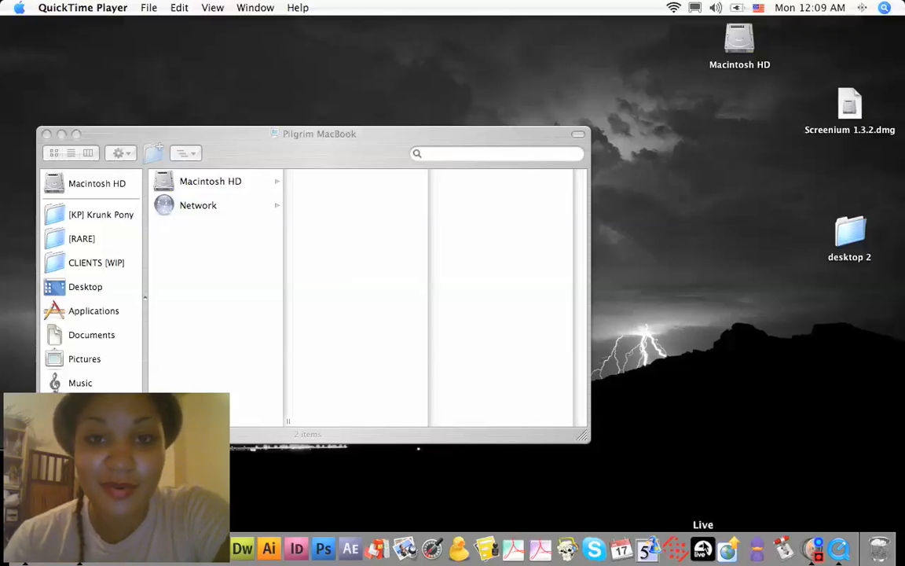
{"action": "mouse_move", "coordinate": [676, 548]}
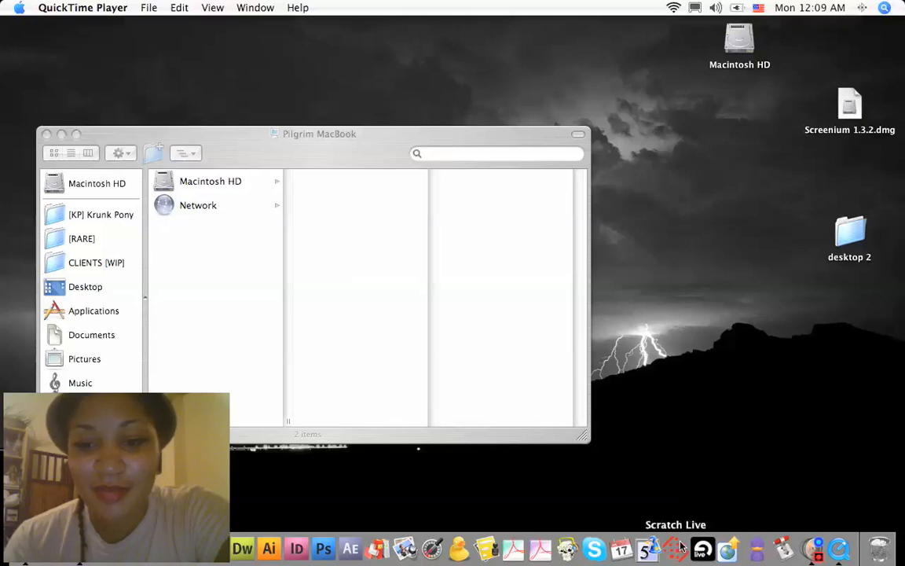
Step: Launch Scratch Live from the Dock to open its music library
{"action": "left_click", "coordinate": [675, 548]}
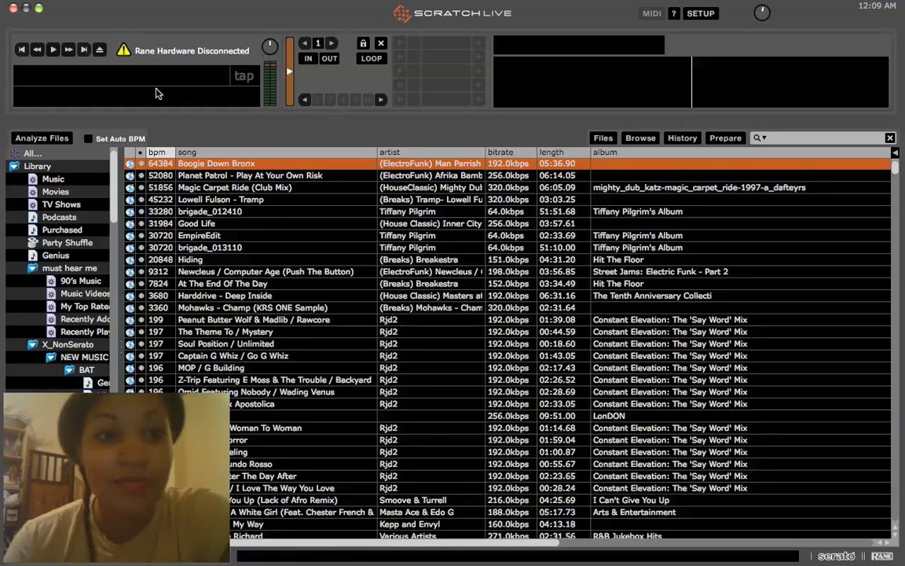
{"action": "mouse_move", "coordinate": [120, 60]}
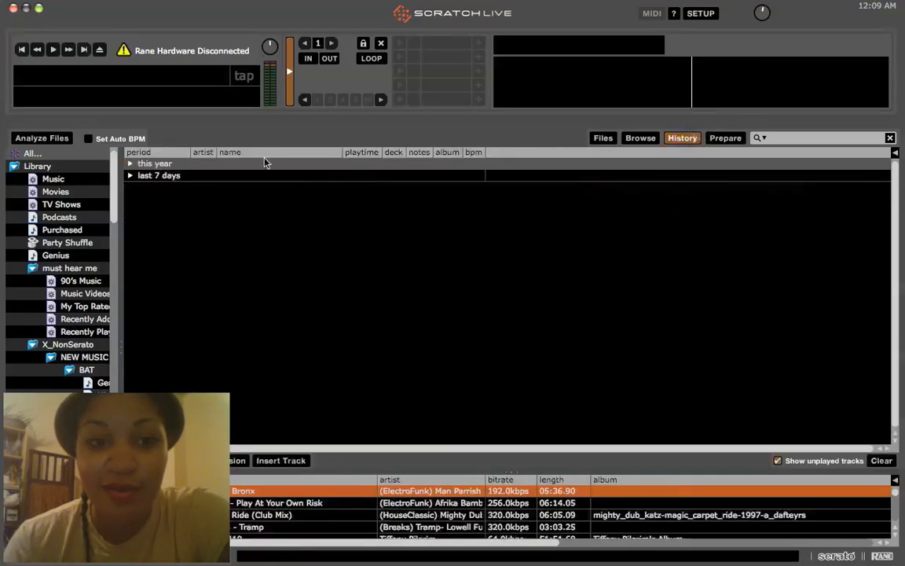
Step: Expand 'this year' in History and open the 5/30/10 session's track list
{"action": "left_click", "coordinate": [155, 163]}
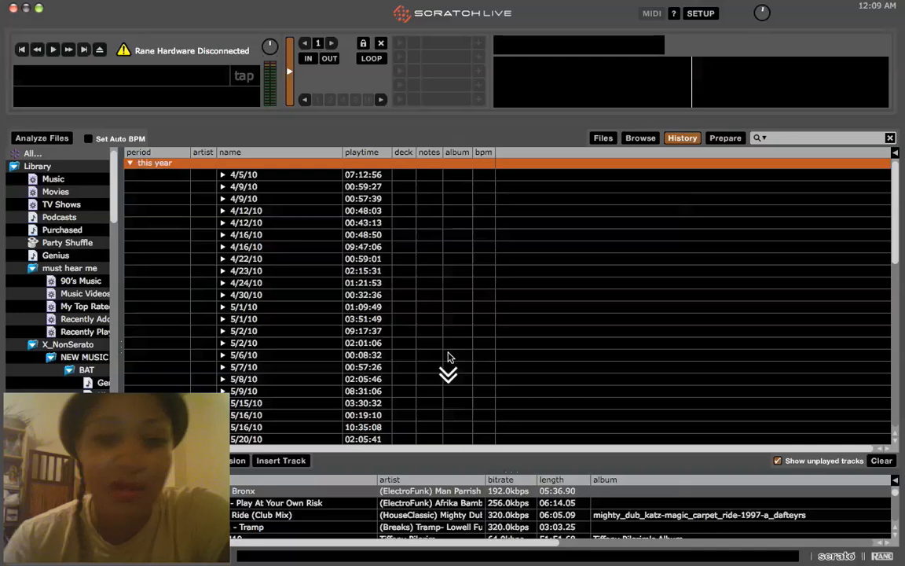
{"action": "scroll", "scroll_direction": "down", "scroll_amount": 3}
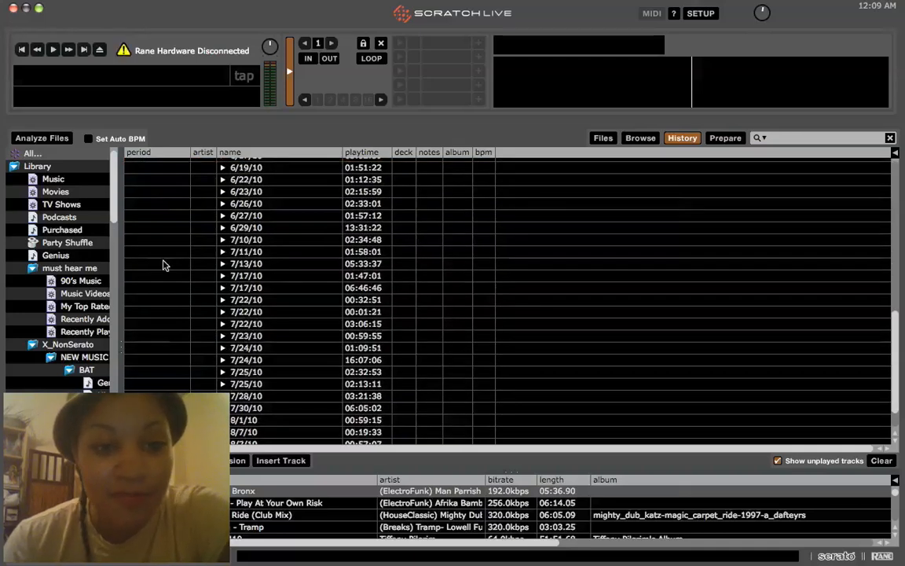
{"action": "scroll", "scroll_direction": "up", "scroll_amount": 3}
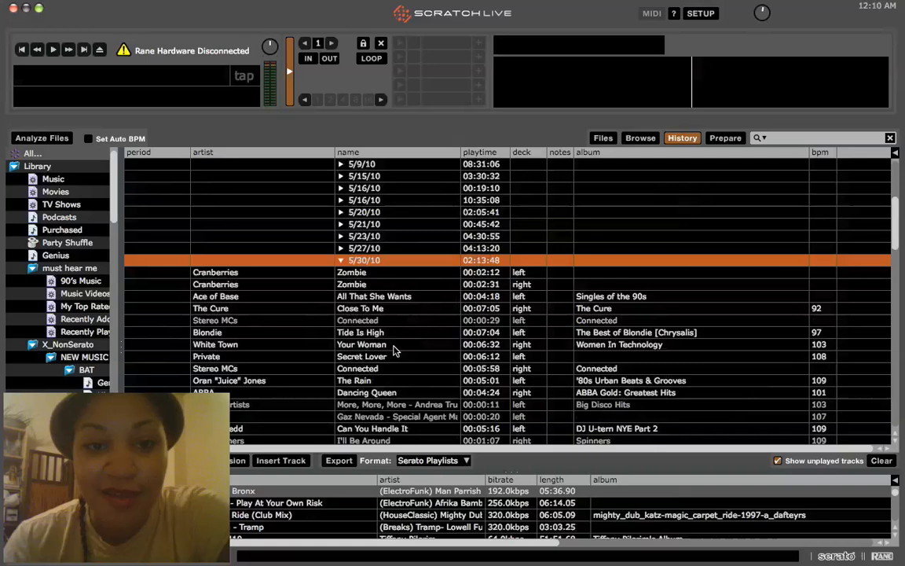
{"action": "mouse_move", "coordinate": [390, 268]}
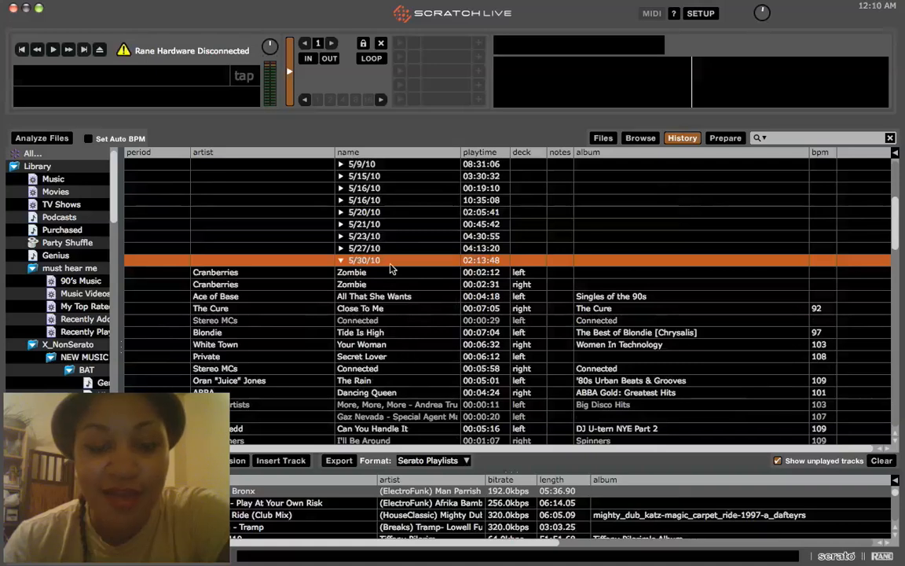
{"action": "scroll", "scroll_direction": "down", "scroll_amount": 3}
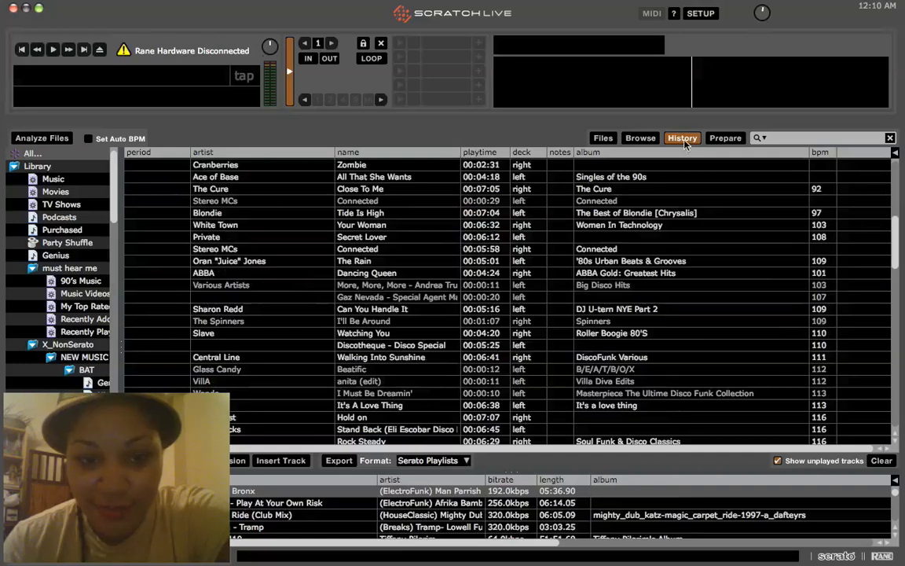
{"action": "mouse_move", "coordinate": [375, 305]}
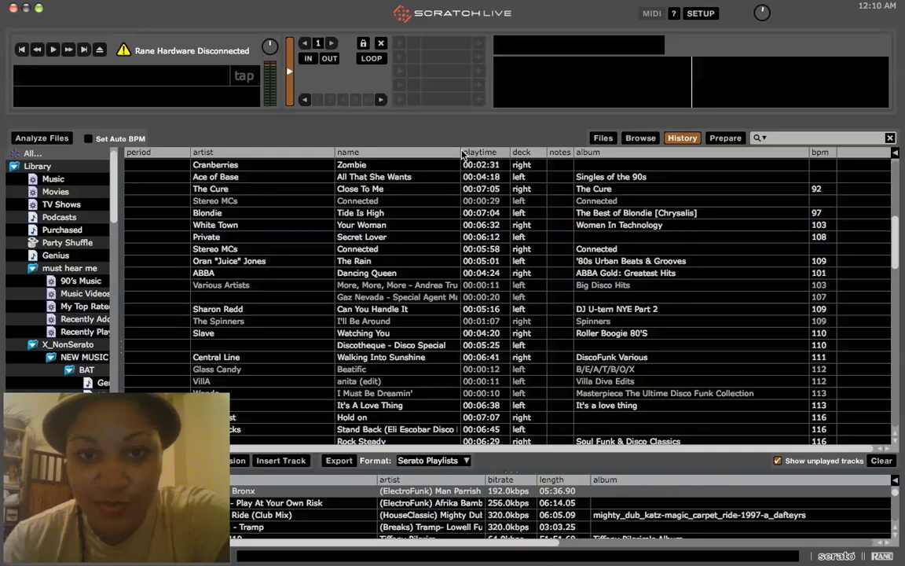
Step: Narrow the name and artist columns so all session columns fit, then select a track
{"action": "left_click_drag", "start_coordinate": [462, 152], "coordinate": [330, 152]}
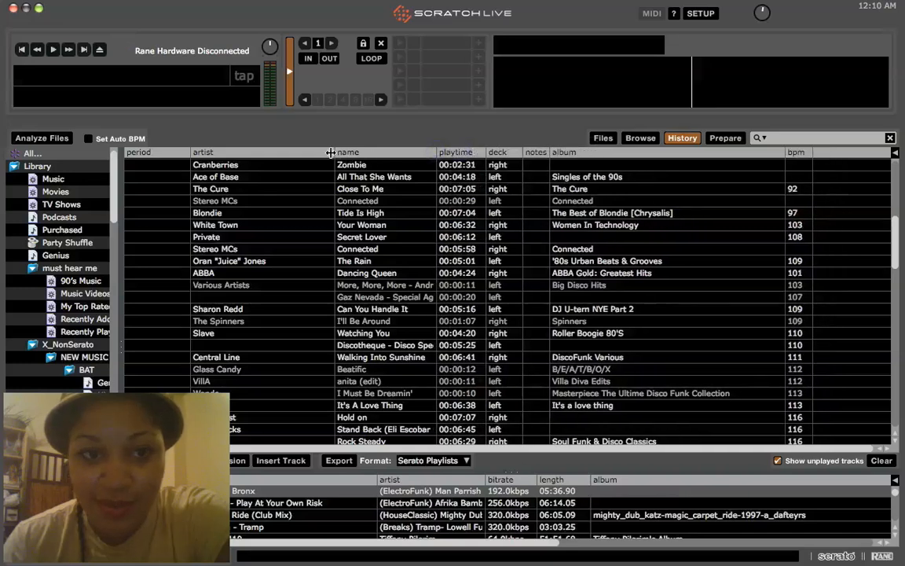
{"action": "left_click_drag", "start_coordinate": [331, 151], "coordinate": [271, 151]}
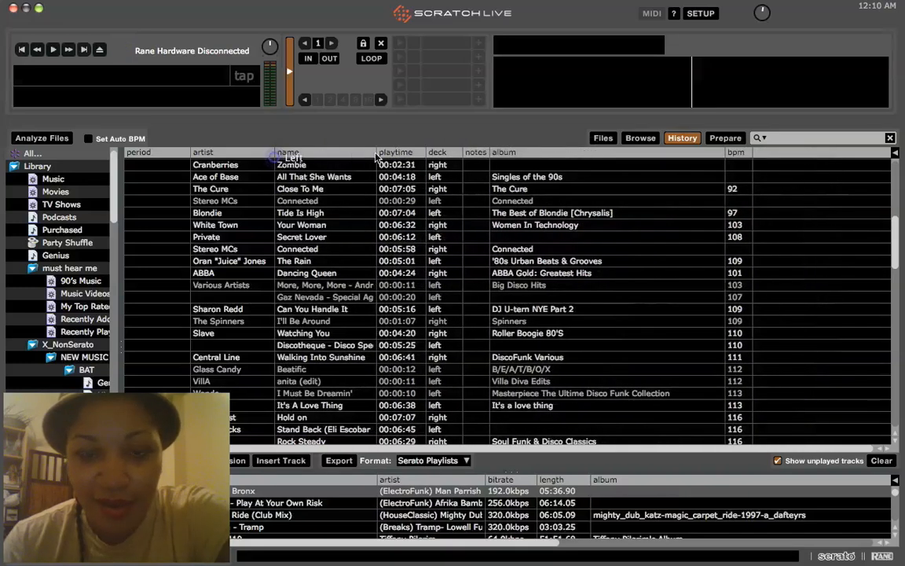
{"action": "mouse_move", "coordinate": [408, 204]}
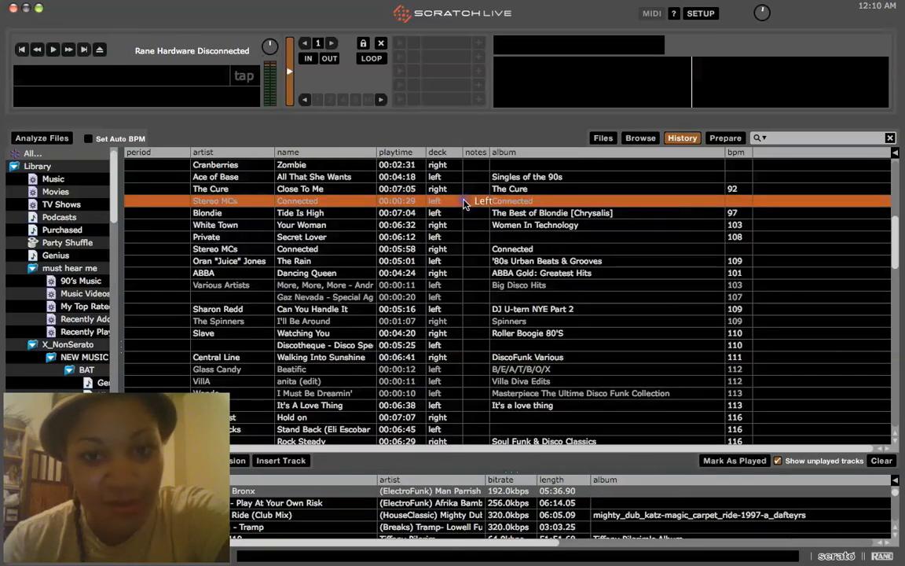
{"action": "left_click", "coordinate": [315, 212]}
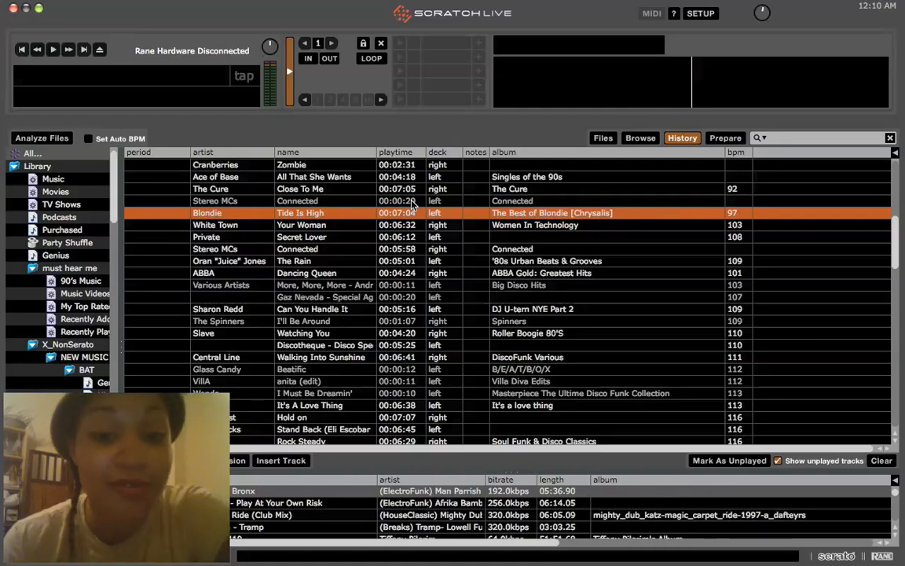
{"action": "mouse_move", "coordinate": [446, 259]}
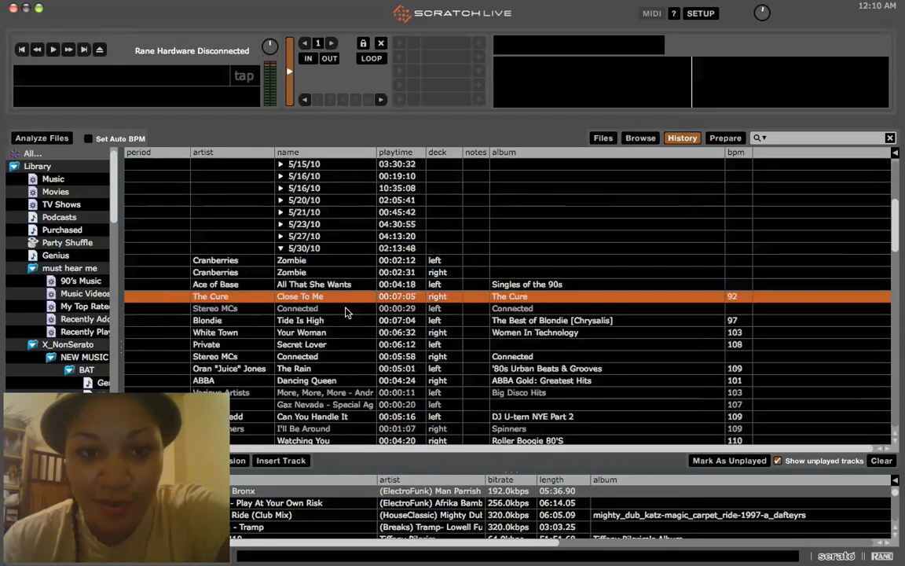
Step: Select the 5/30/10 session, set the export format to text, and export it
{"action": "left_click", "coordinate": [304, 248]}
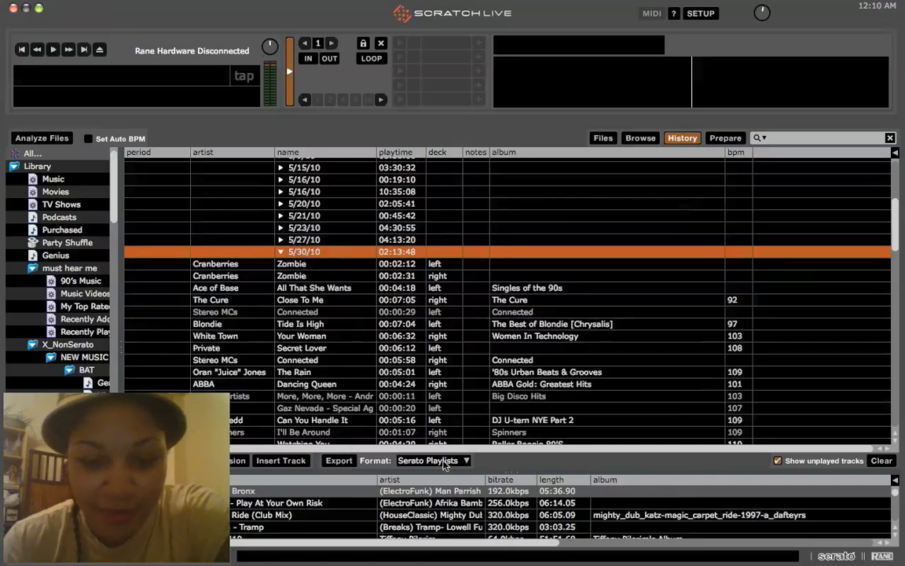
{"action": "left_click", "coordinate": [465, 461]}
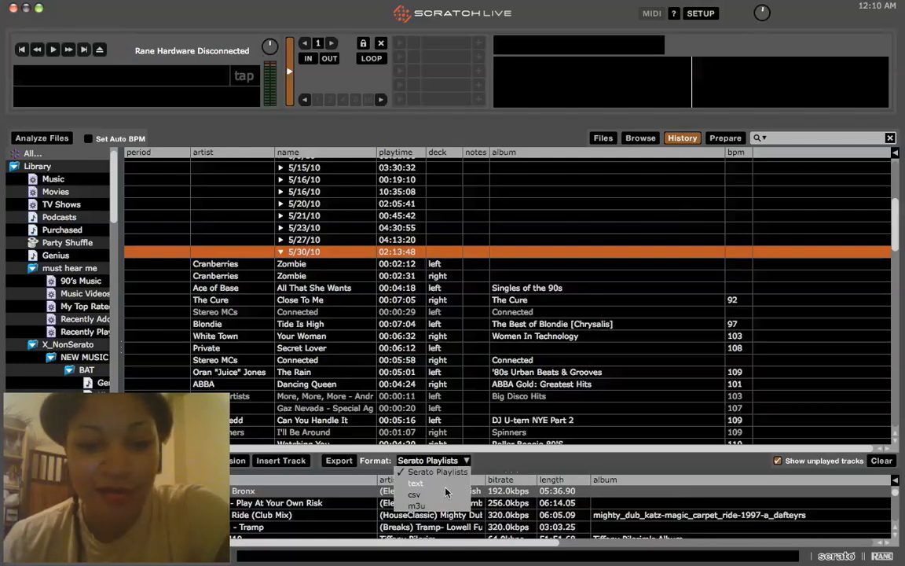
{"action": "mouse_move", "coordinate": [424, 483]}
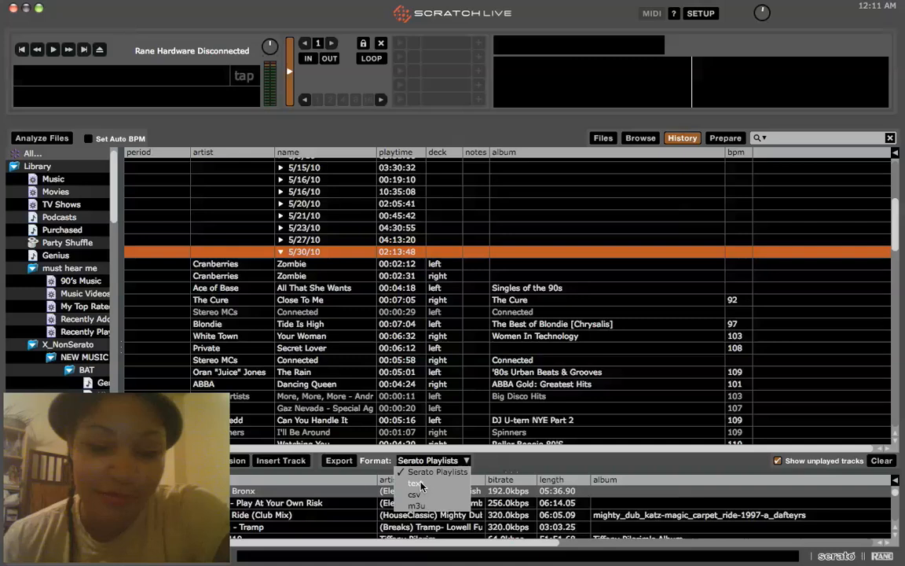
{"action": "left_click", "coordinate": [410, 483]}
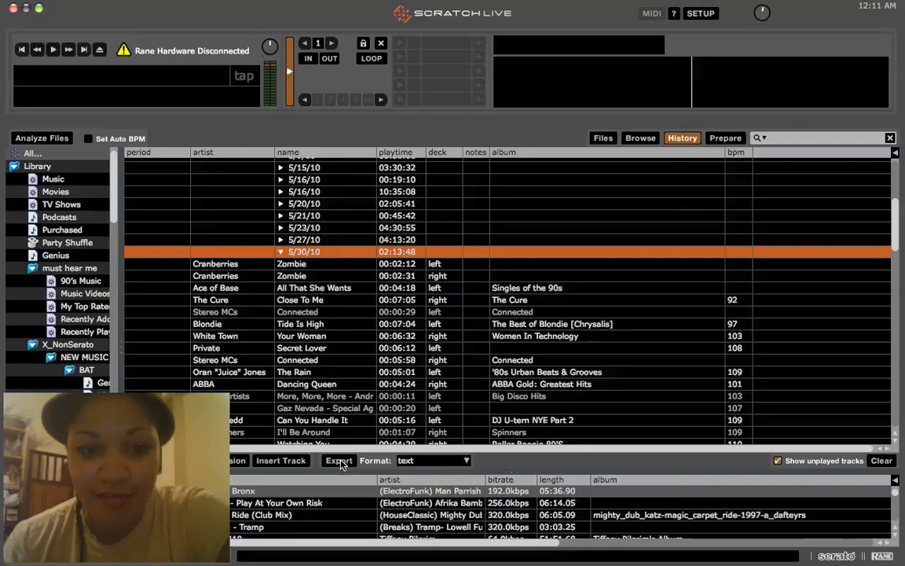
{"action": "left_click", "coordinate": [338, 461]}
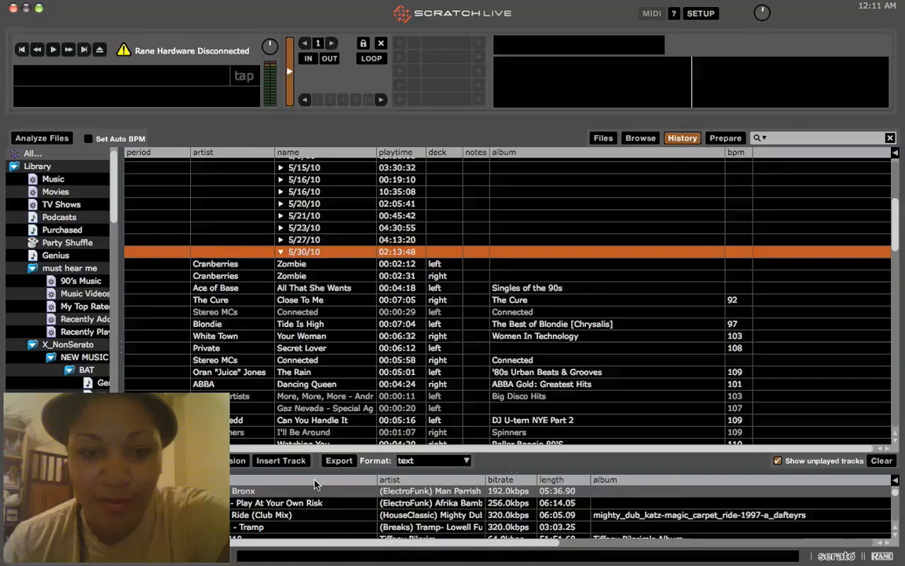
{"action": "left_click", "coordinate": [338, 460]}
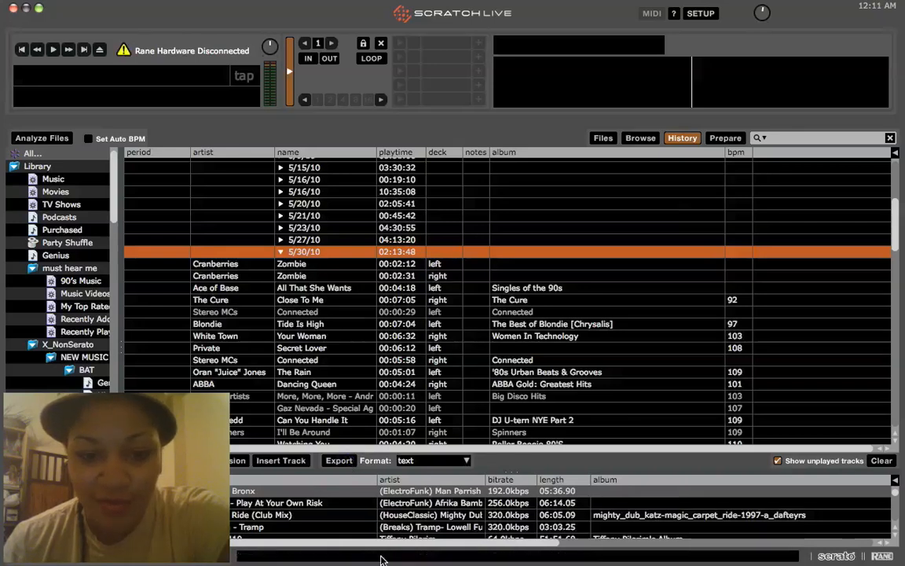
{"action": "left_click", "coordinate": [339, 460]}
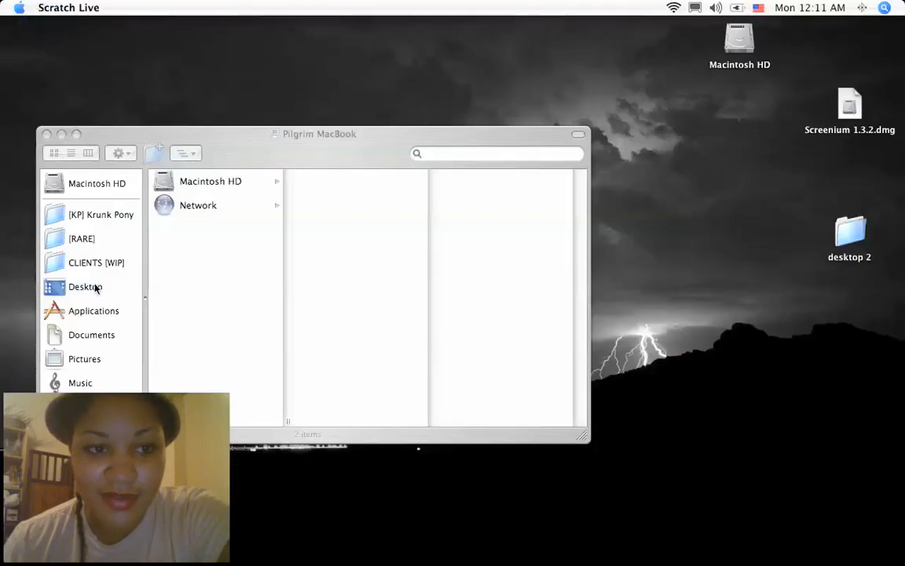
Step: Browse Macintosh HD › Users › home folder in Finder and move the window higher
{"action": "left_click", "coordinate": [96, 183]}
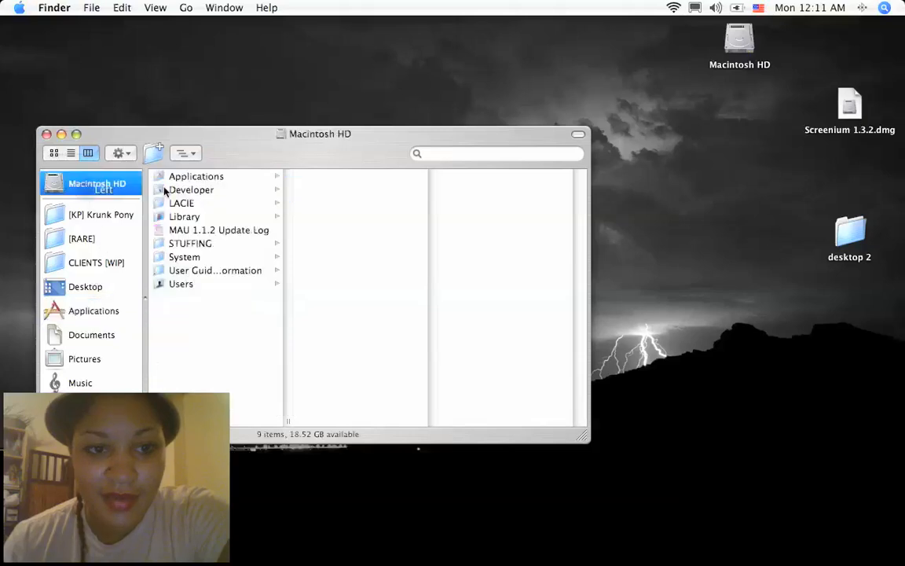
{"action": "left_click", "coordinate": [181, 284]}
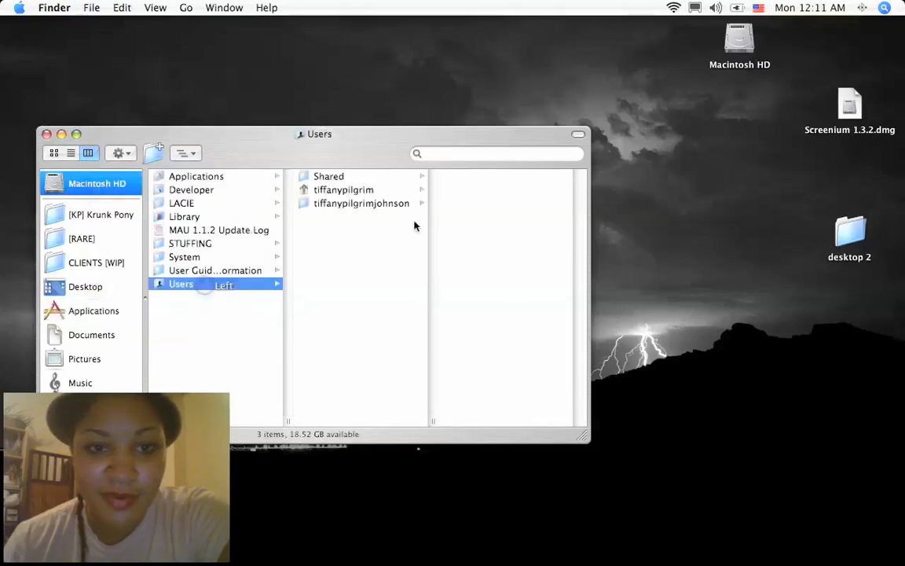
{"action": "left_click", "coordinate": [343, 190]}
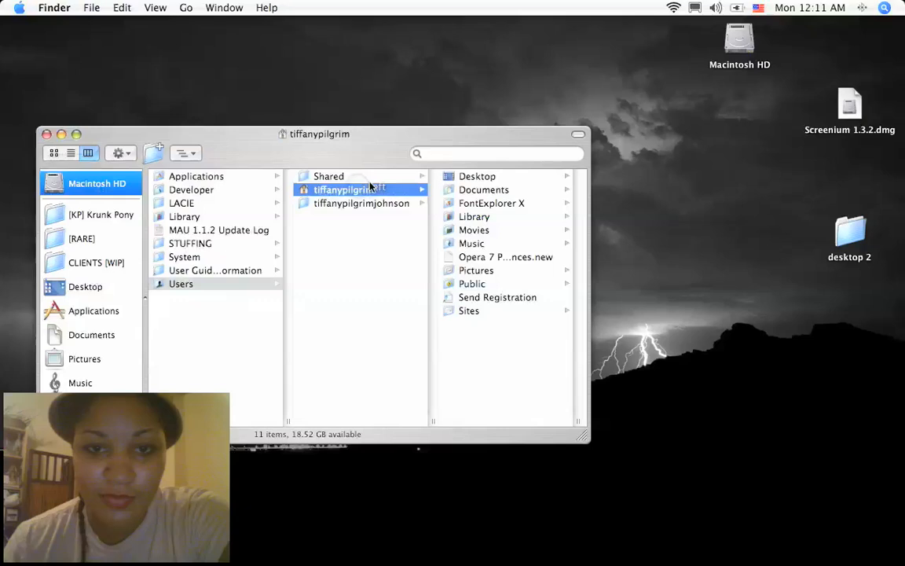
{"action": "left_click_drag", "start_coordinate": [320, 134], "coordinate": [368, 39]}
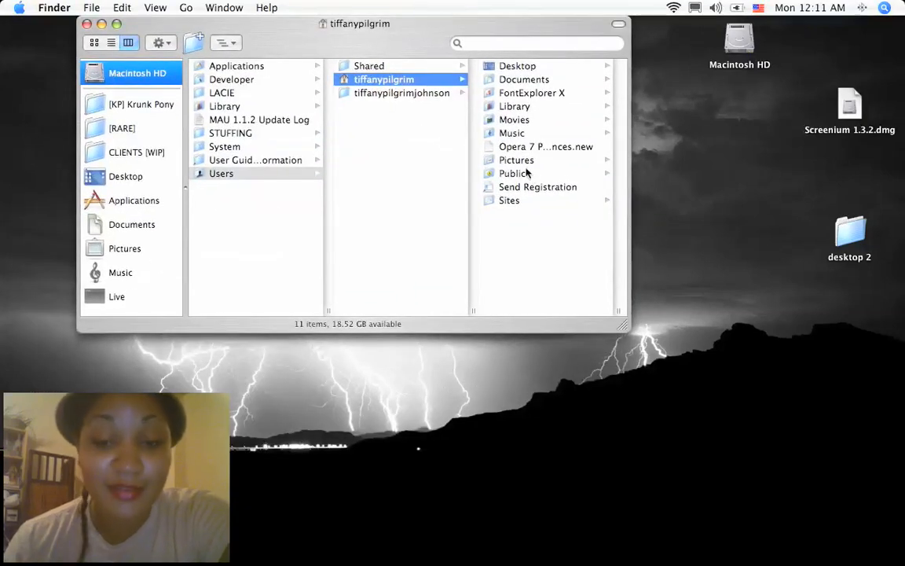
{"action": "mouse_move", "coordinate": [519, 117]}
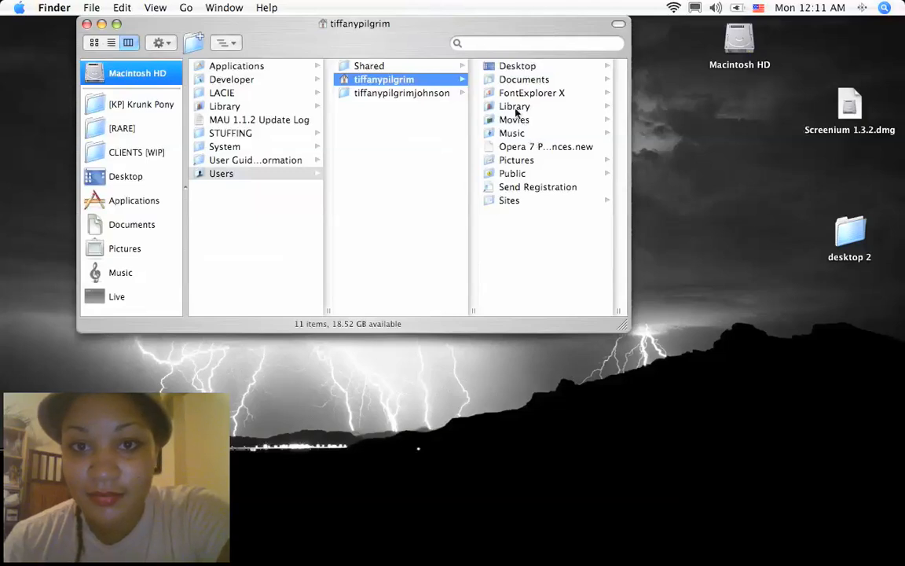
{"action": "left_click", "coordinate": [514, 106]}
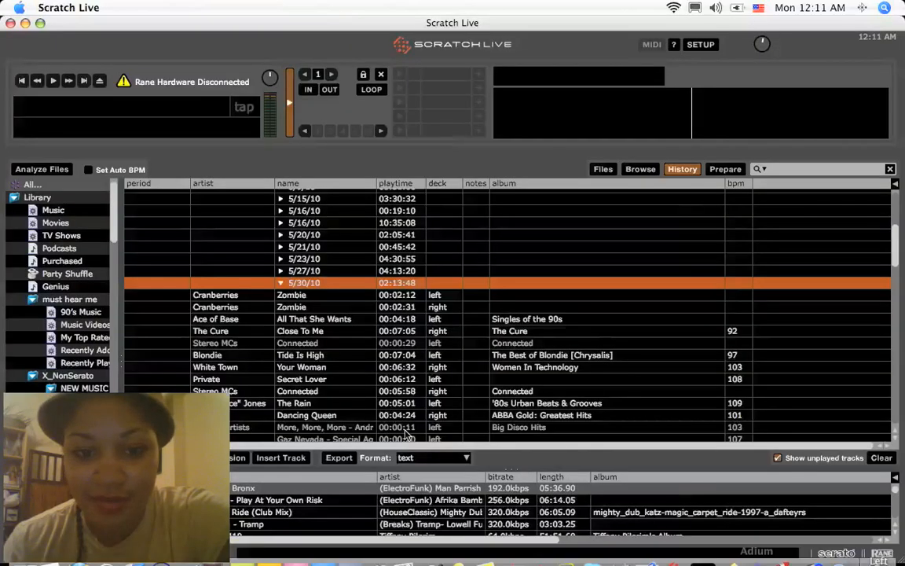
{"action": "left_click", "coordinate": [338, 457]}
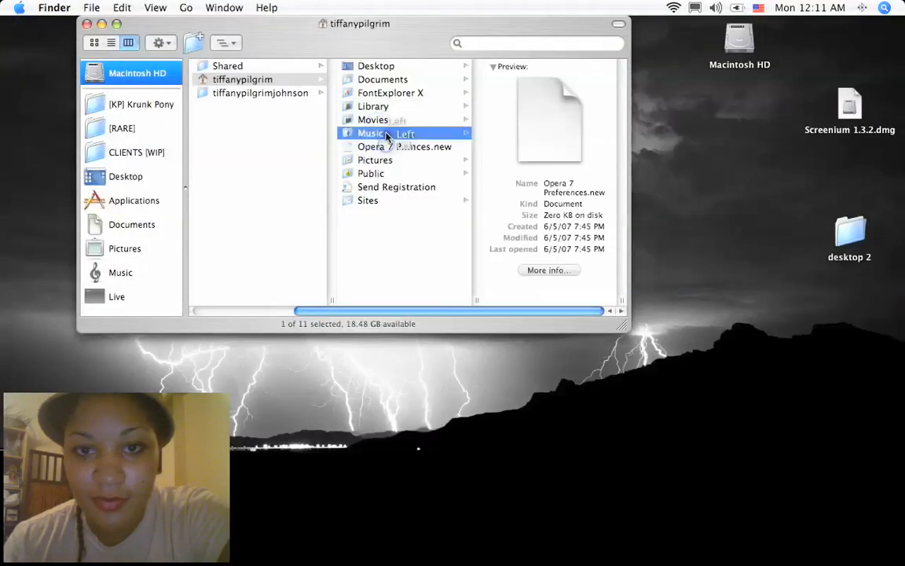
Step: Go to Music › ScratchLIVE › History Export and open 5-30-10.txt
{"action": "left_click", "coordinate": [370, 133]}
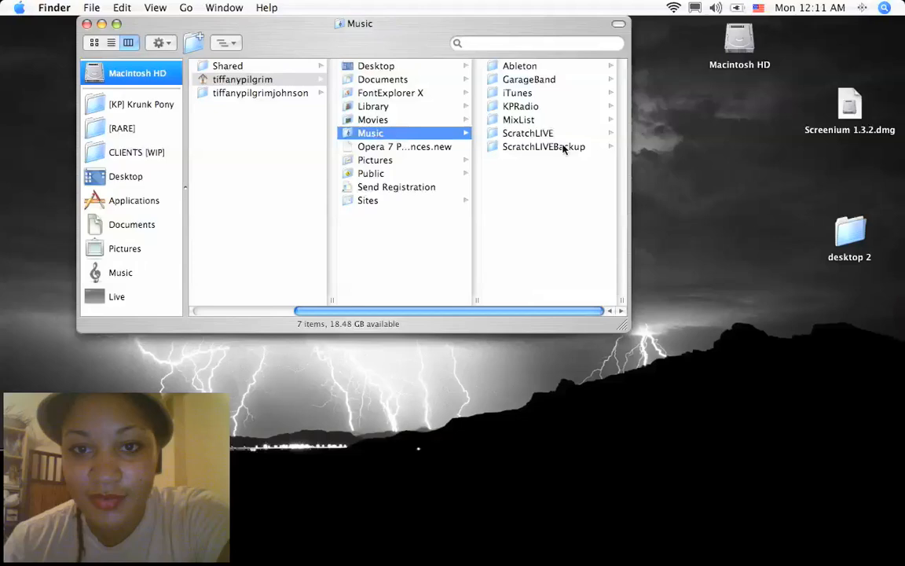
{"action": "left_click", "coordinate": [527, 133]}
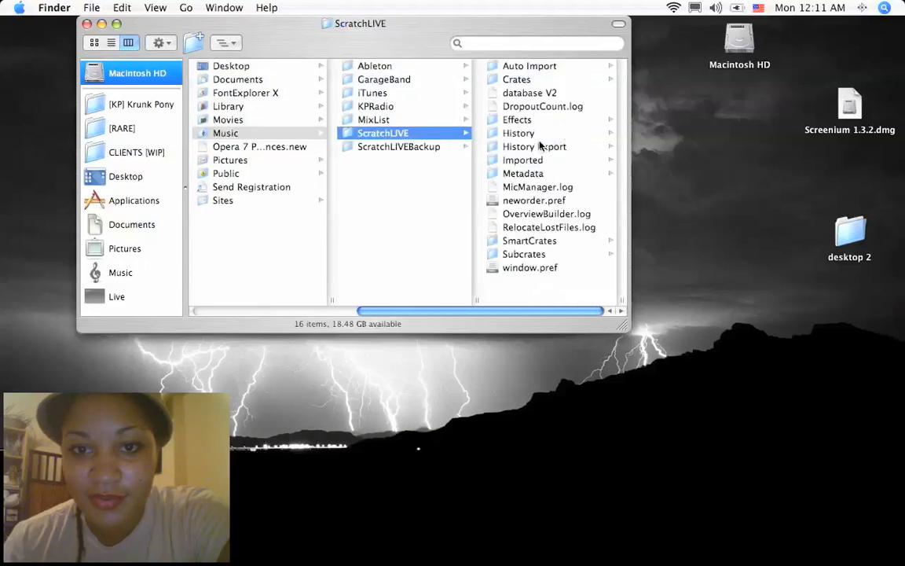
{"action": "left_click", "coordinate": [534, 146]}
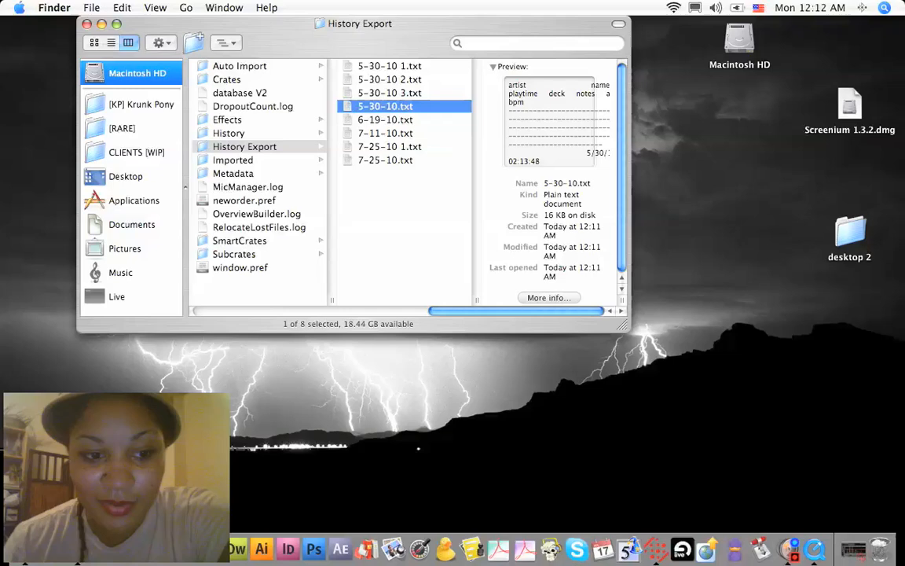
{"action": "double_click", "coordinate": [385, 106]}
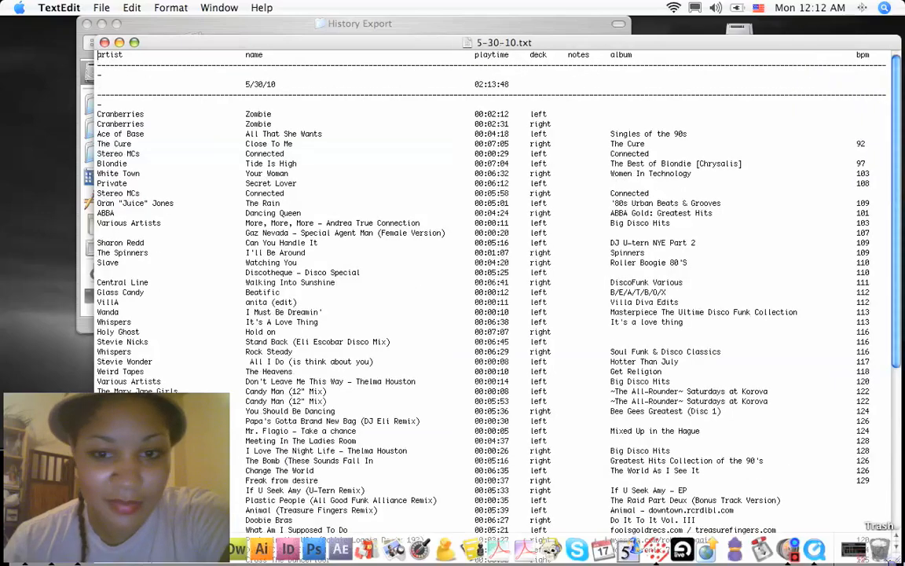
Step: Scroll through the 5-30-10.txt tracklist in TextEdit
{"action": "scroll", "scroll_direction": "down", "scroll_amount": 3}
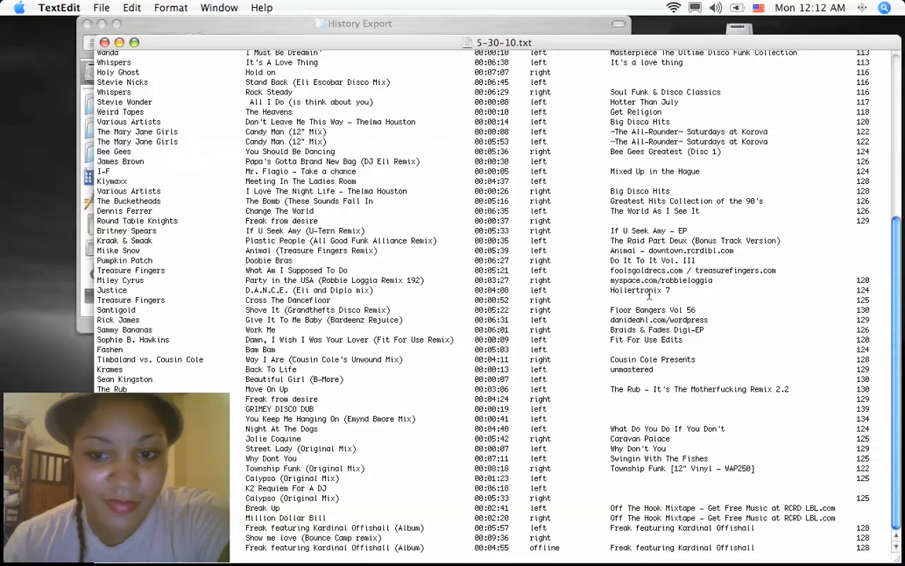
{"action": "scroll", "scroll_direction": "up", "scroll_amount": 3}
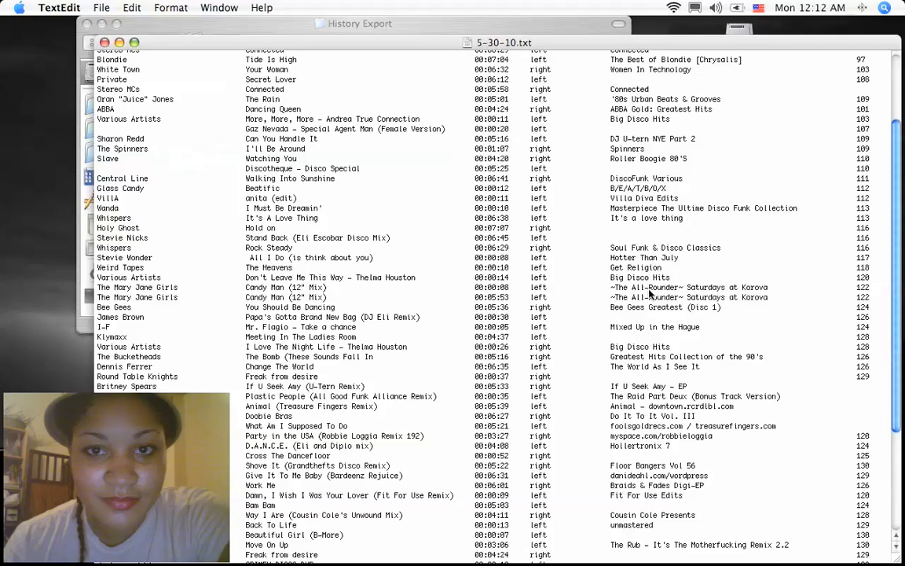